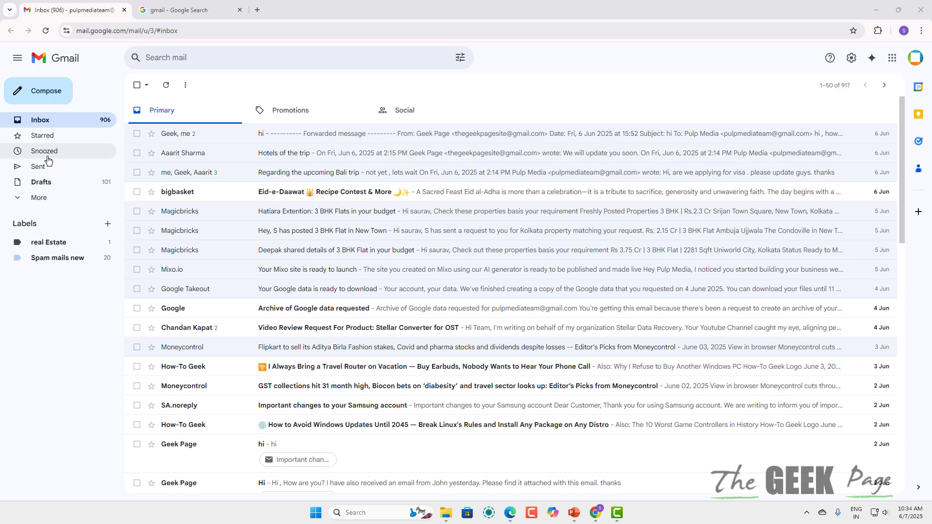
- Draft a new message to two recipients with "hi" as subject and body
left_click(38, 91)
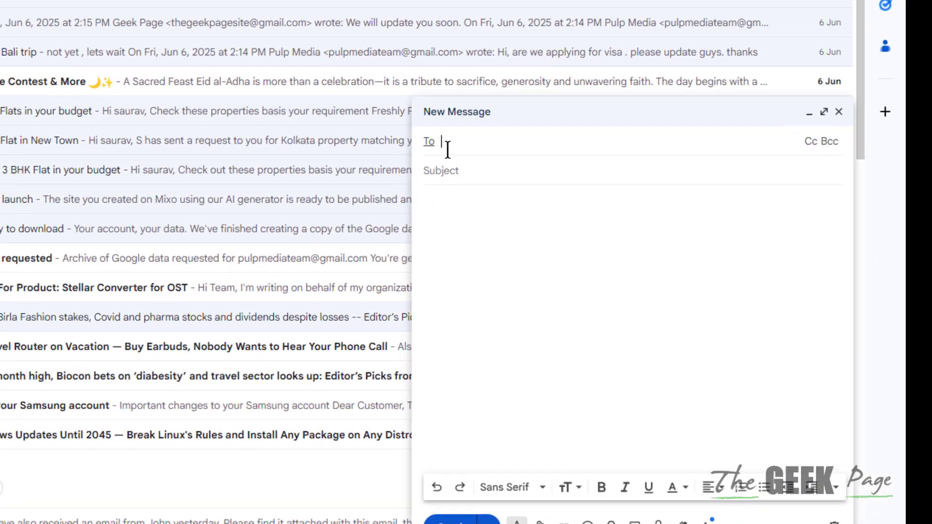
scroll("down", 3)
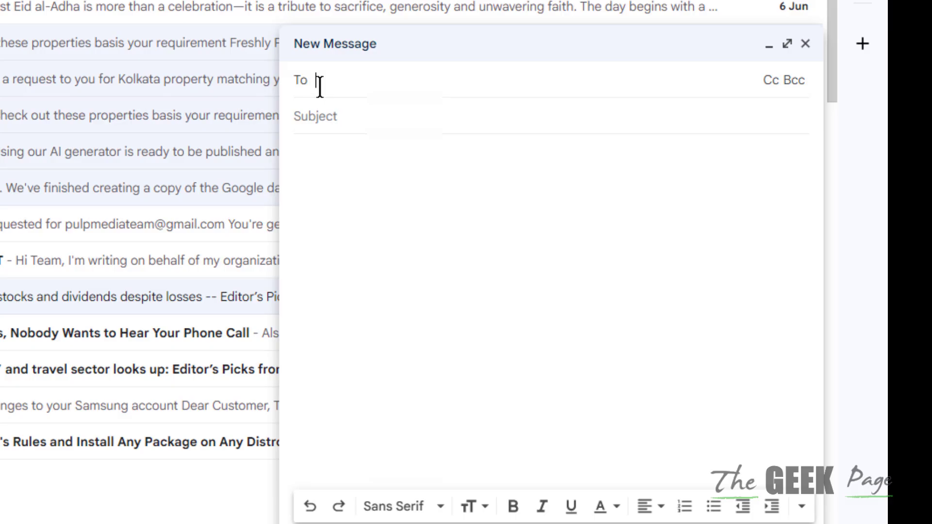
type("hi")
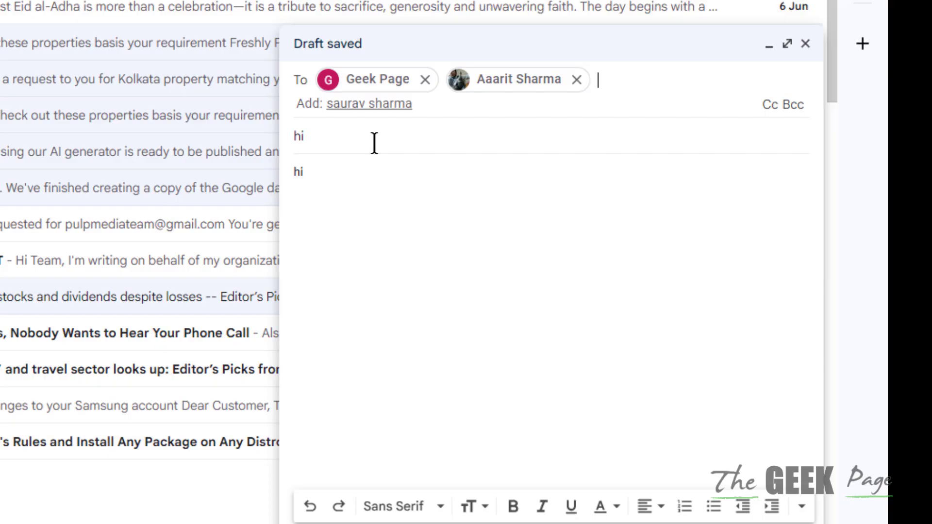
mouse_move(484, 95)
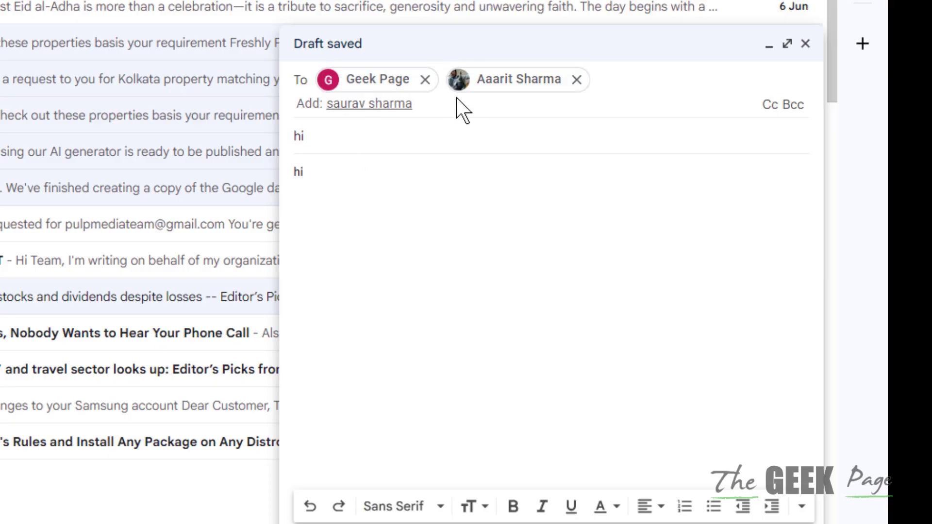
- Send the message, view the received copy's details showing both addresses, and return to the inbox
left_click(806, 43)
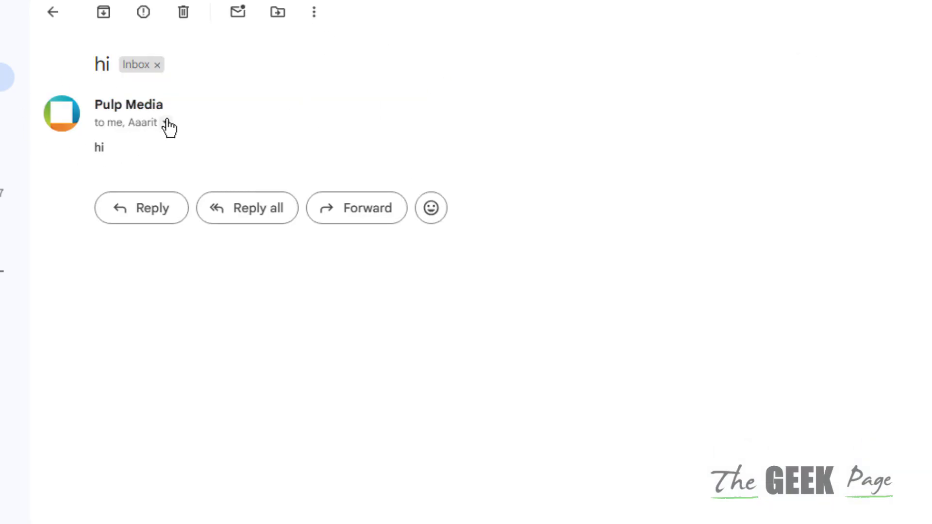
left_click(167, 123)
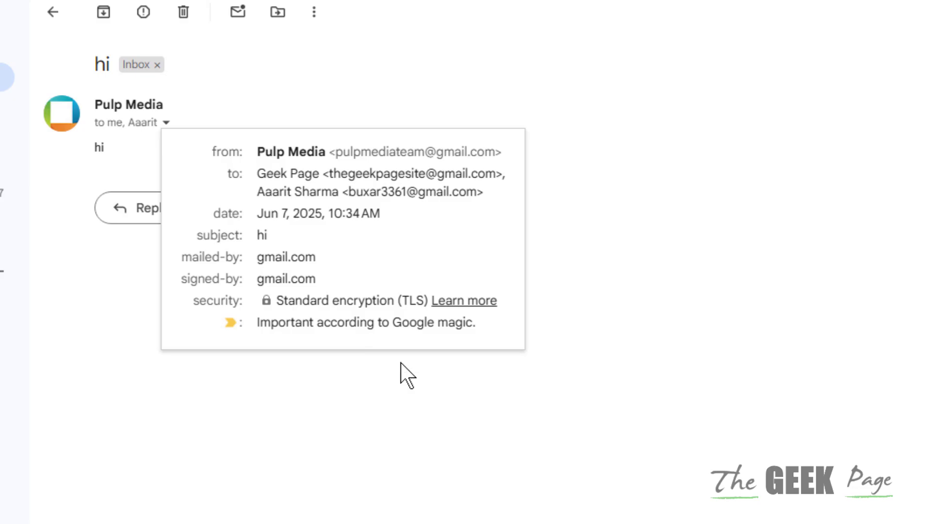
left_click(52, 11)
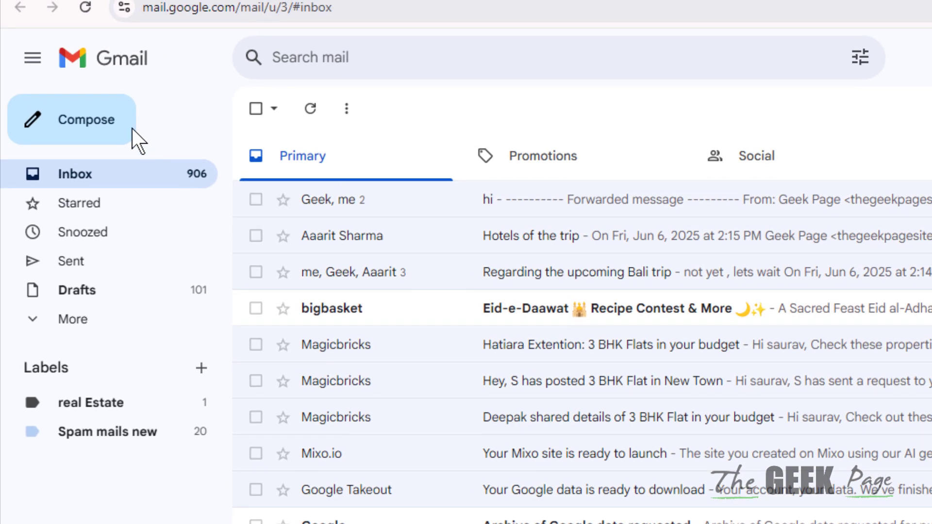
- Start a second message with Geek Page and a suggested contact as Bcc recipients
left_click(87, 120)
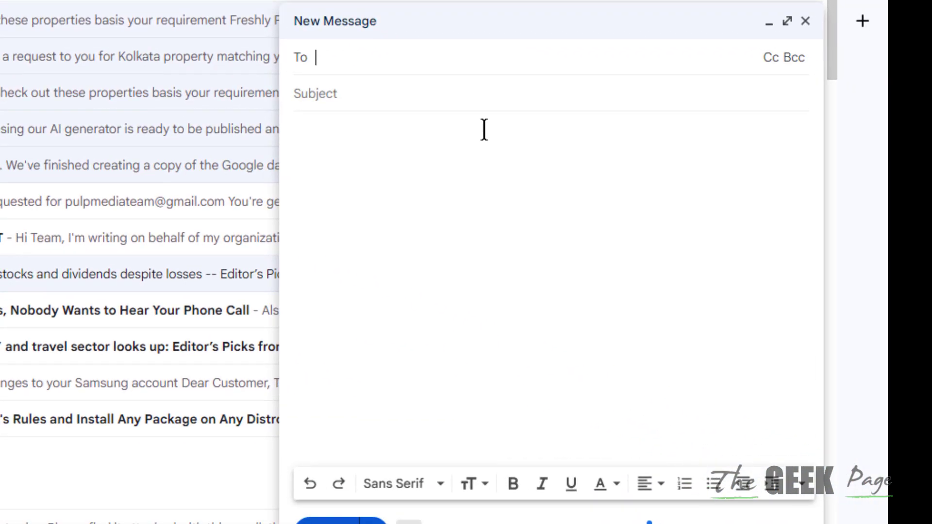
left_click(801, 57)
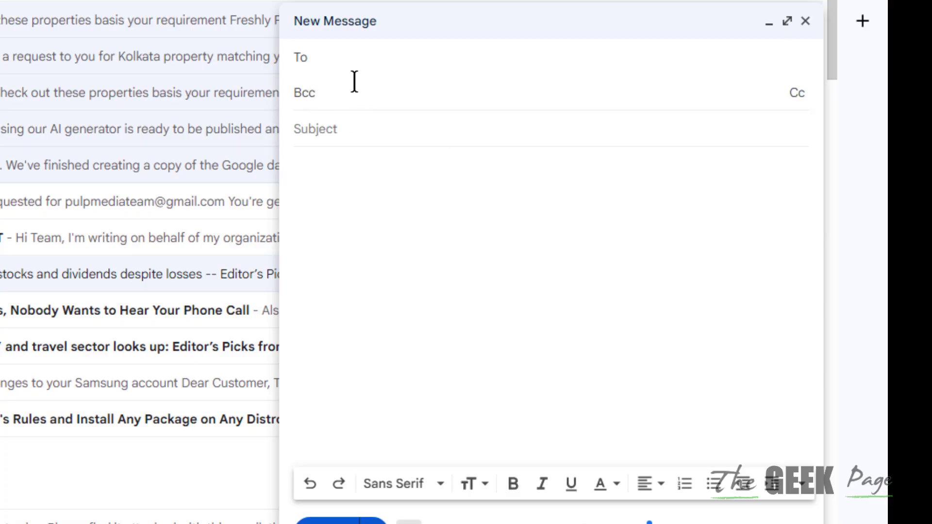
type("Geek Page")
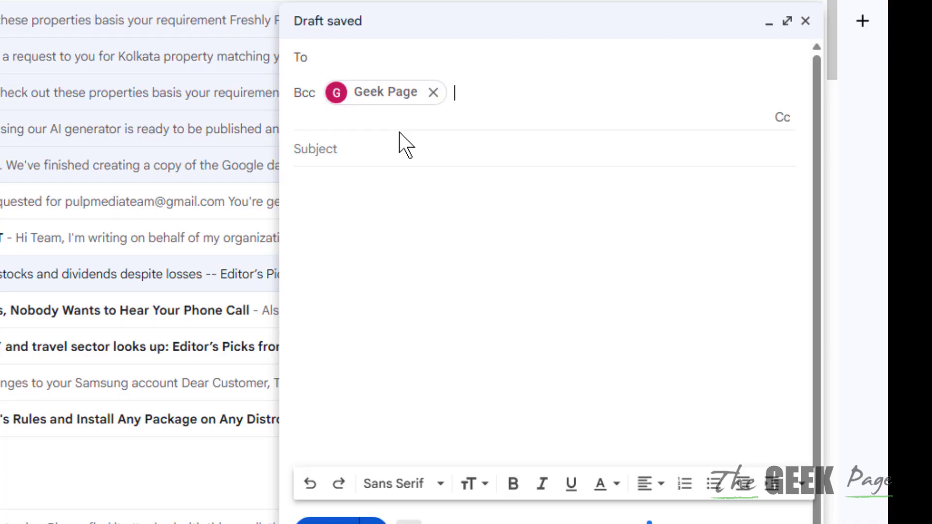
type("b")
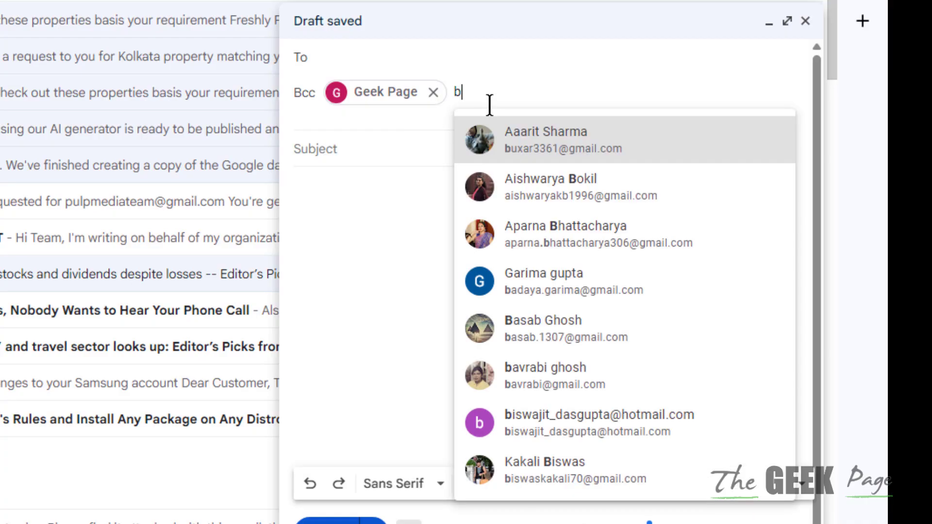
left_click(545, 140)
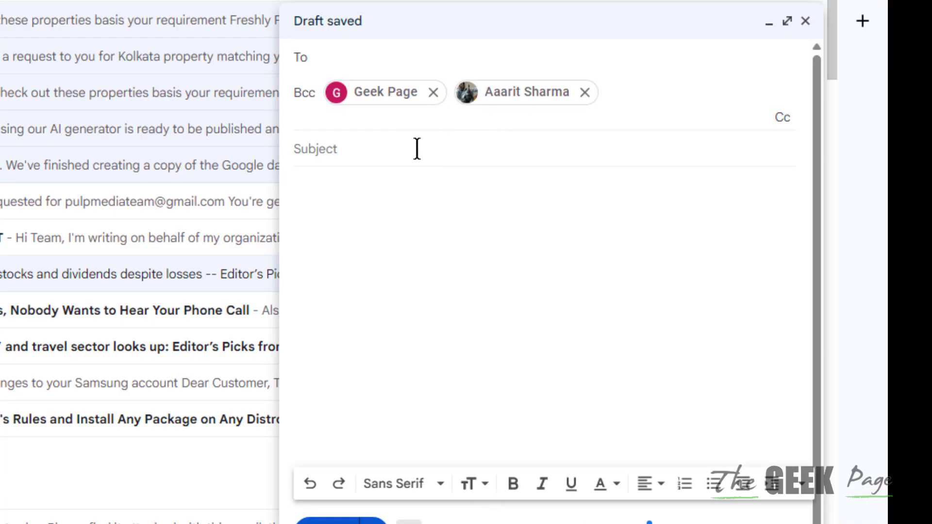
- Give the blind-copied message the subject "hi" and send it
type("hi")
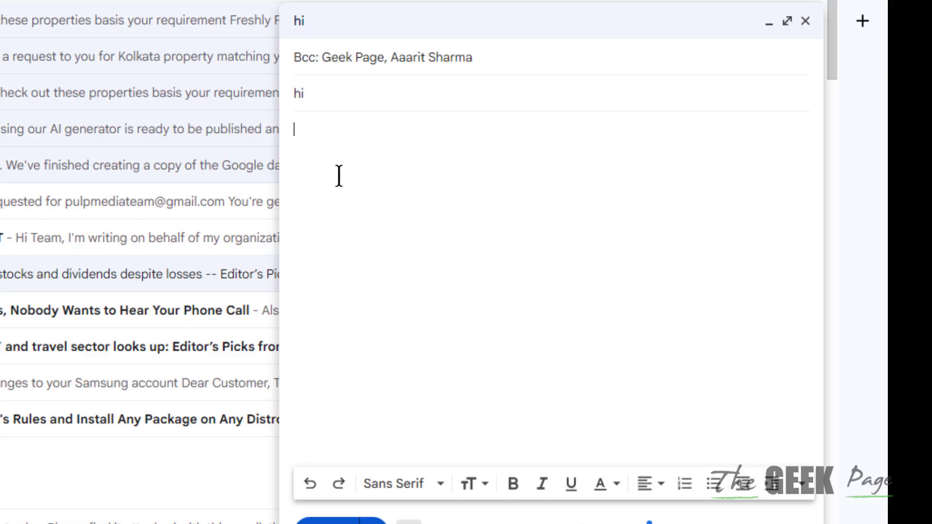
left_click(804, 20)
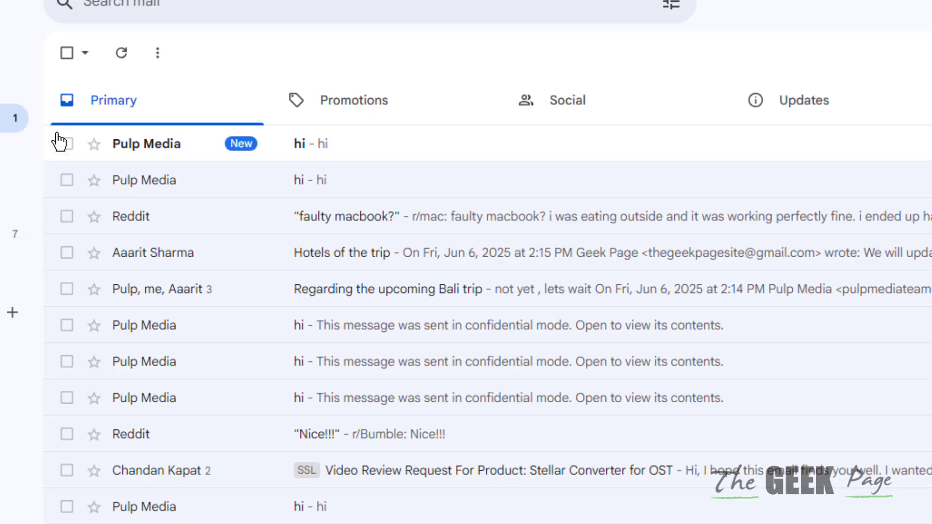
- Open the new "hi" mail and expand its details showing only your own address under bcc
left_click(166, 144)
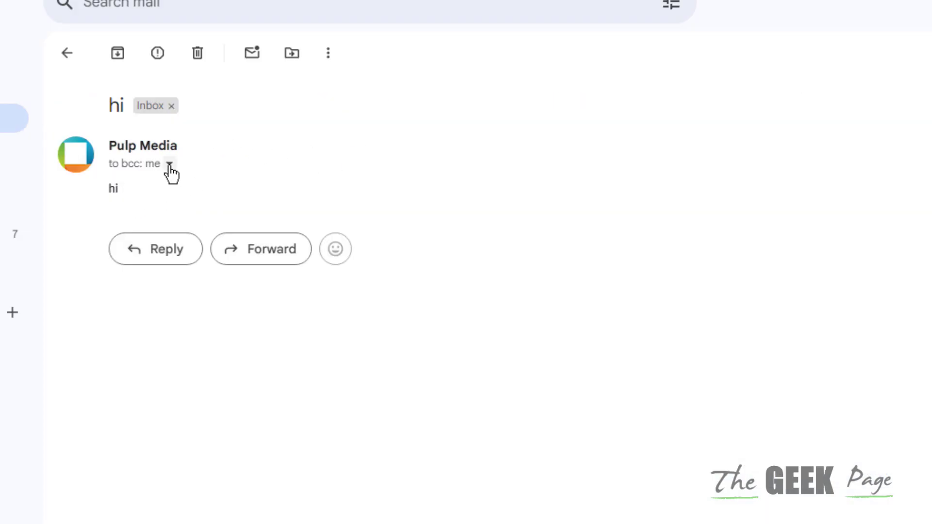
left_click(171, 165)
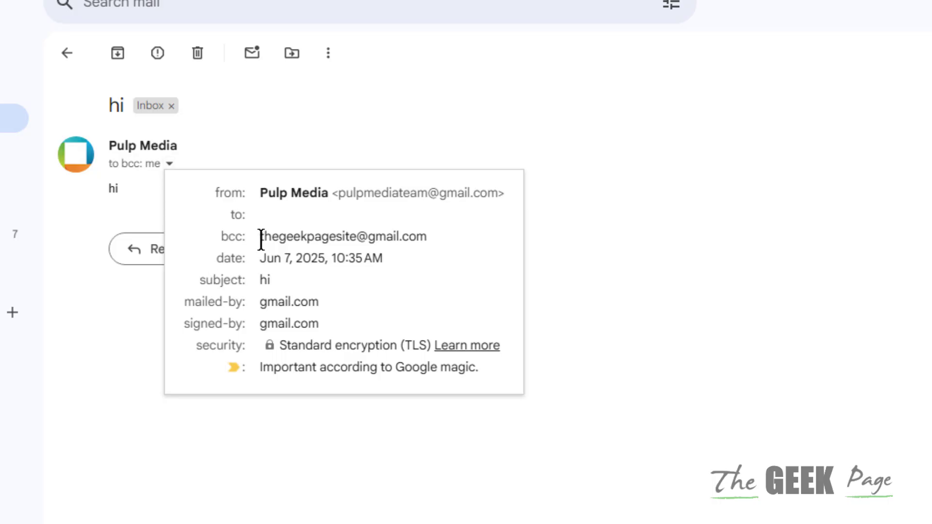